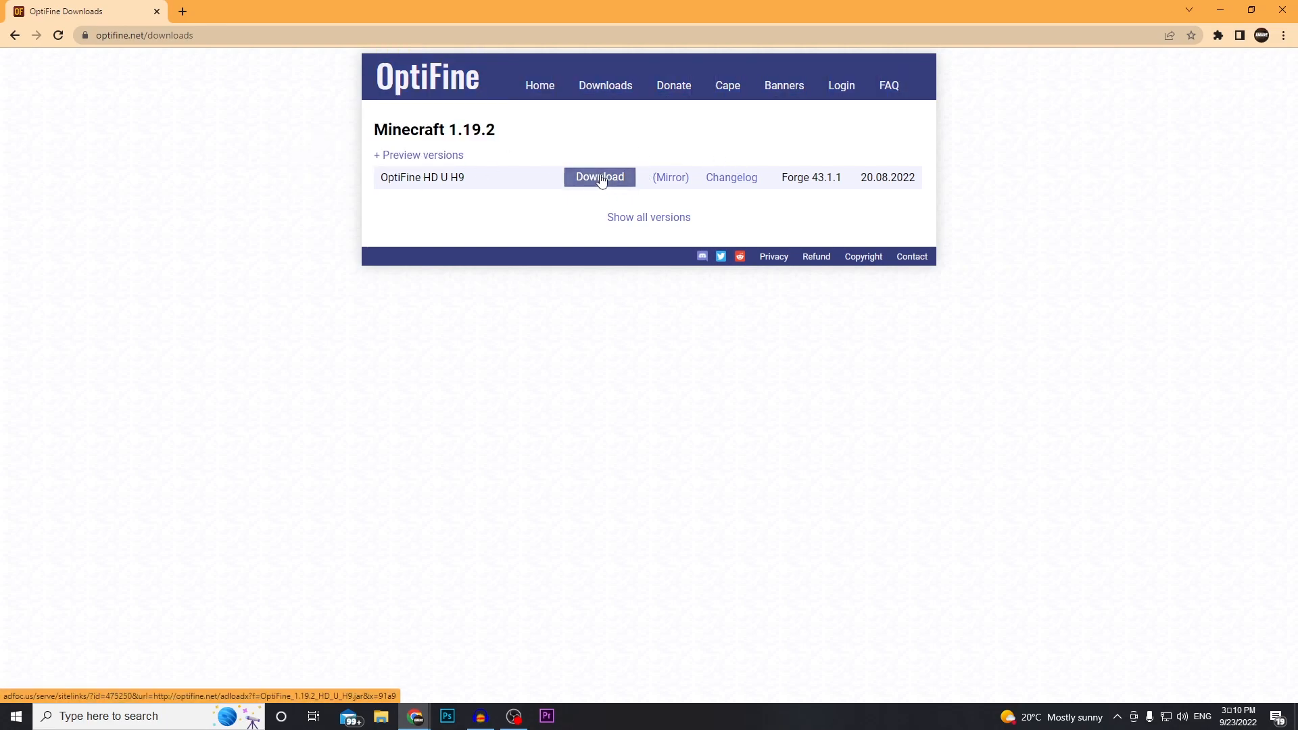
Download the OptiFine 1.19.2 HD U H9 jar from optifine.net to the desktop
{"action": "left_click", "coordinate": [599, 176]}
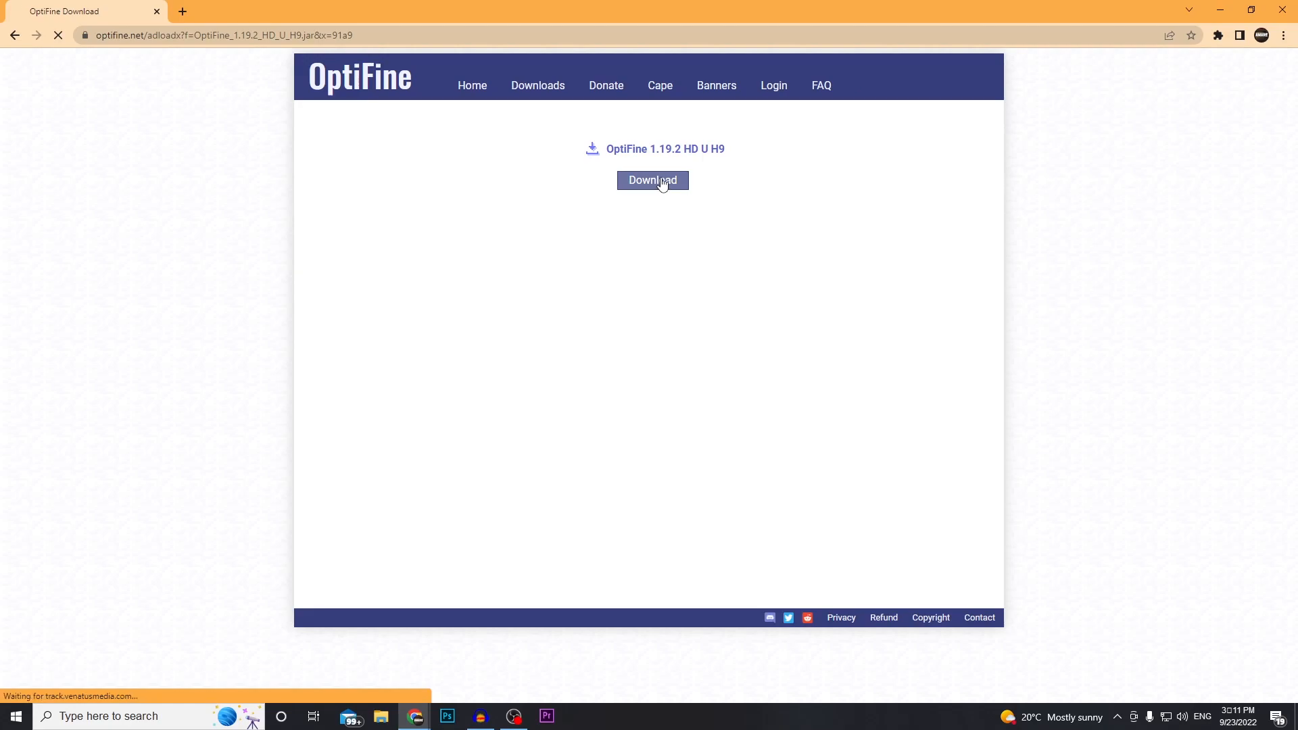
{"action": "left_click", "coordinate": [651, 179]}
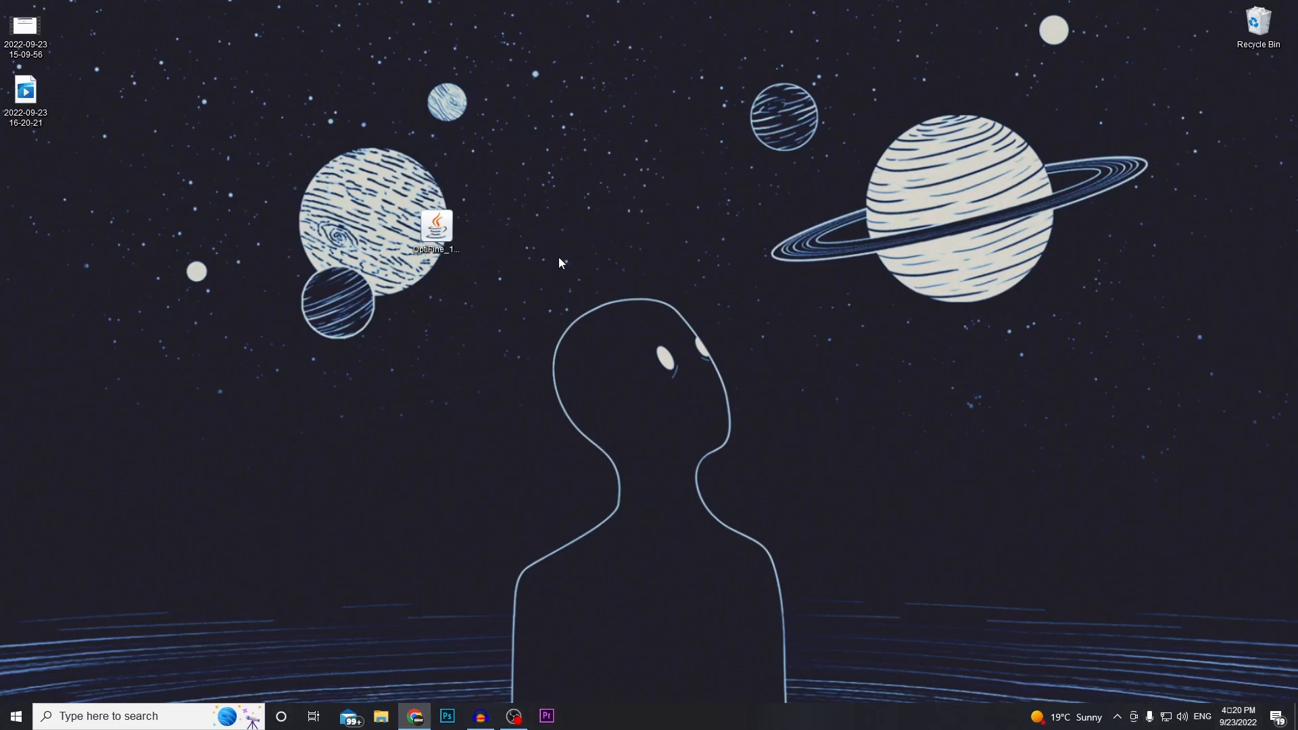
Run the OptiFine HD U H9 jar and install it into the Minecraft folder, confirming success
{"action": "double_click", "coordinate": [437, 227]}
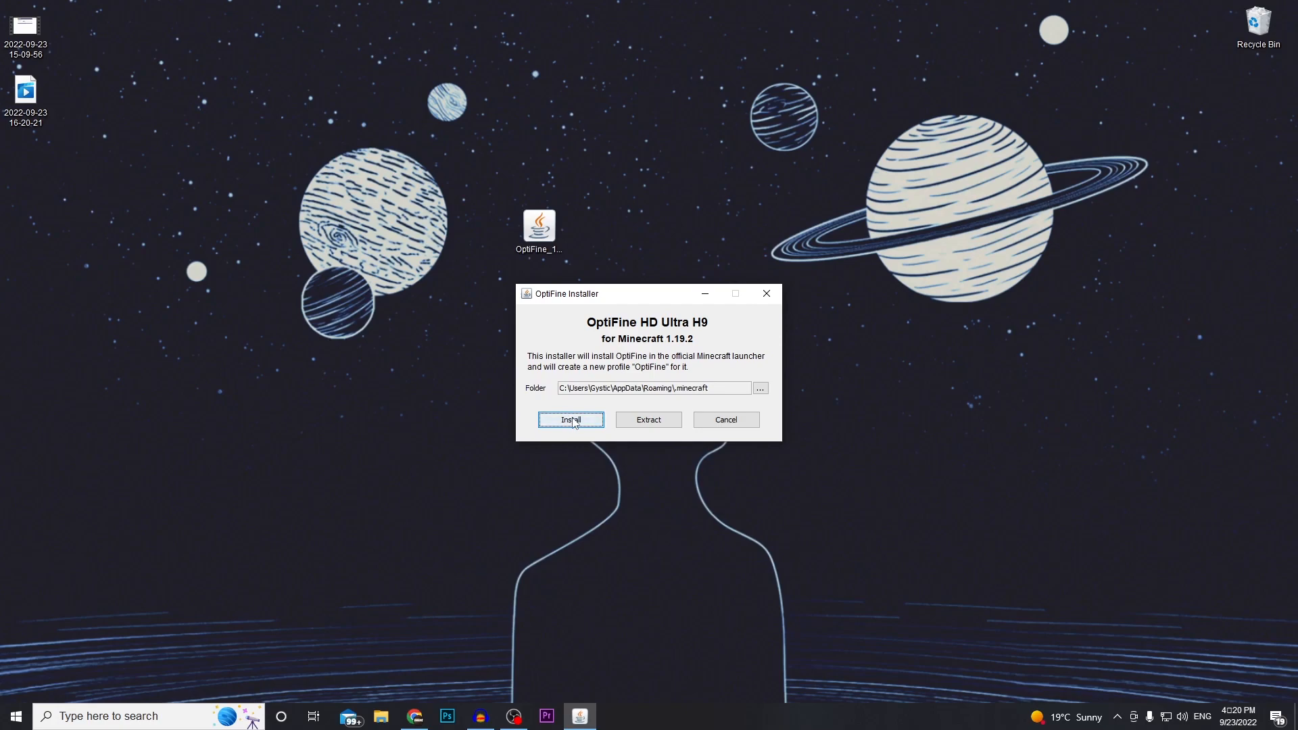
{"action": "mouse_move", "coordinate": [654, 395]}
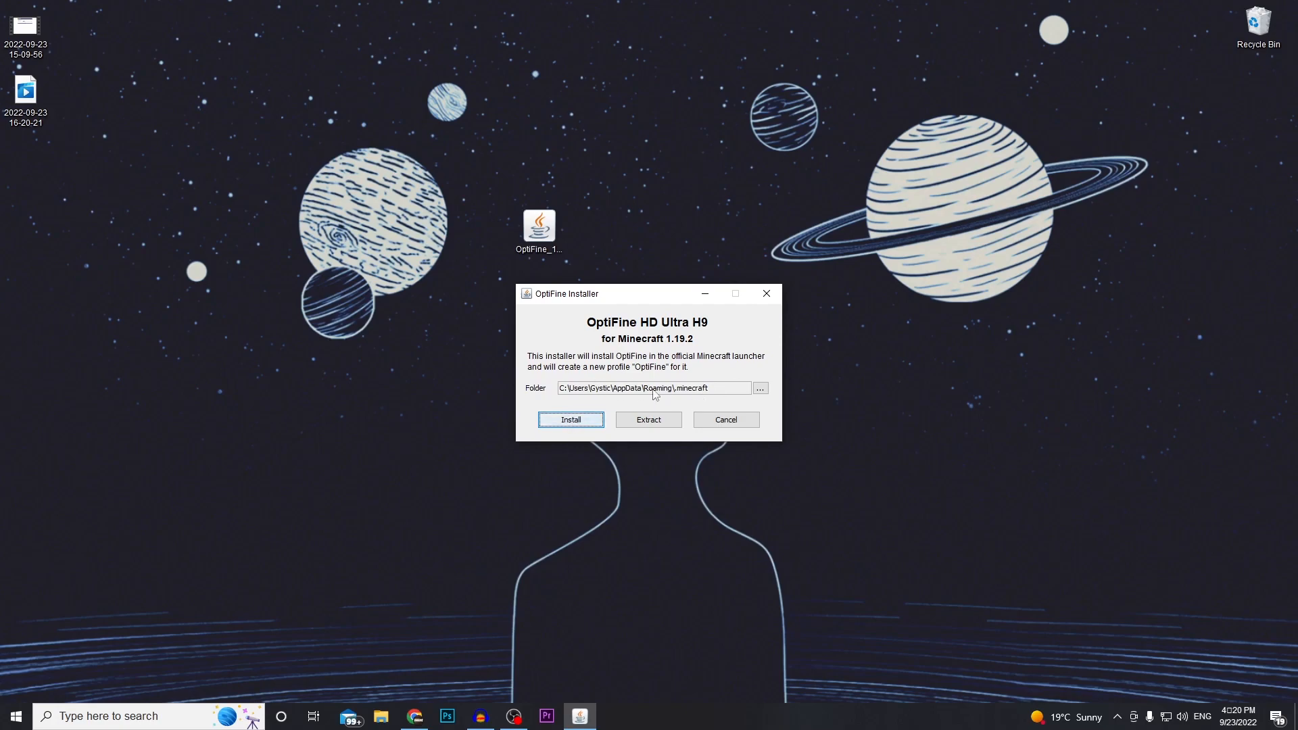
{"action": "left_click", "coordinate": [571, 419]}
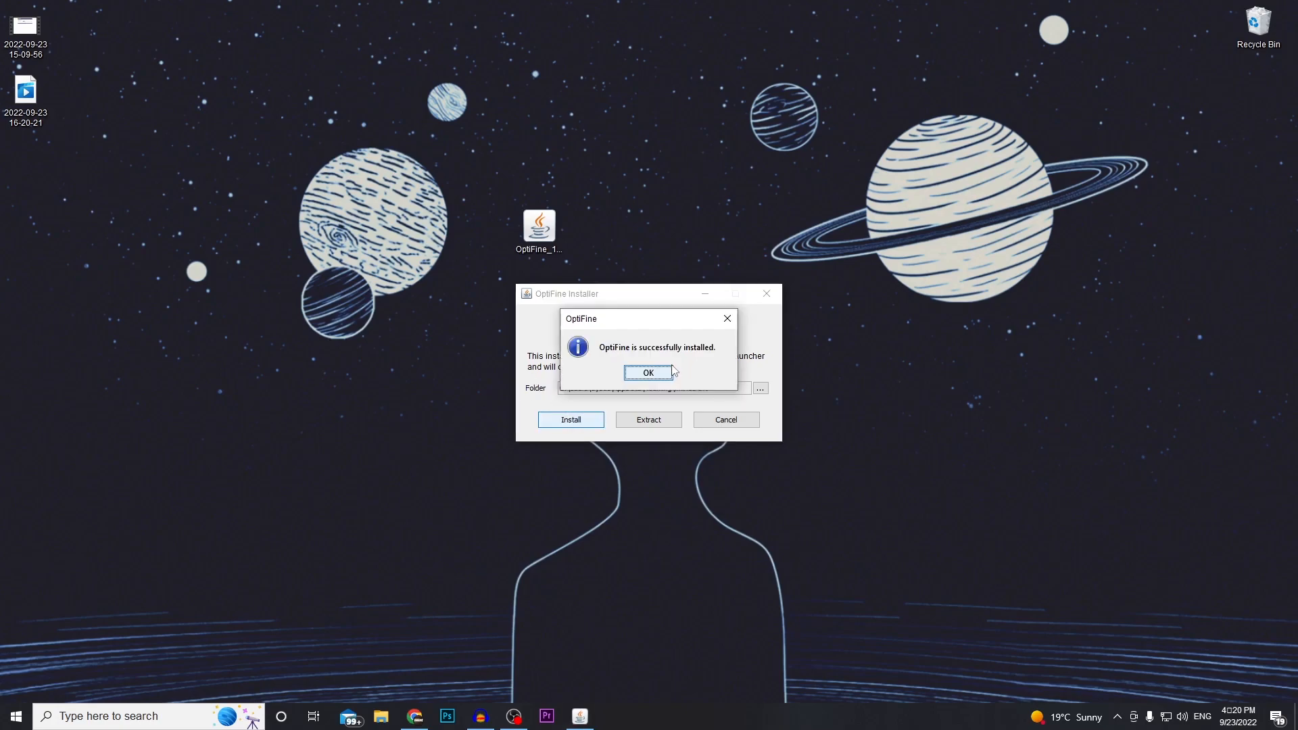
{"action": "mouse_move", "coordinate": [729, 485]}
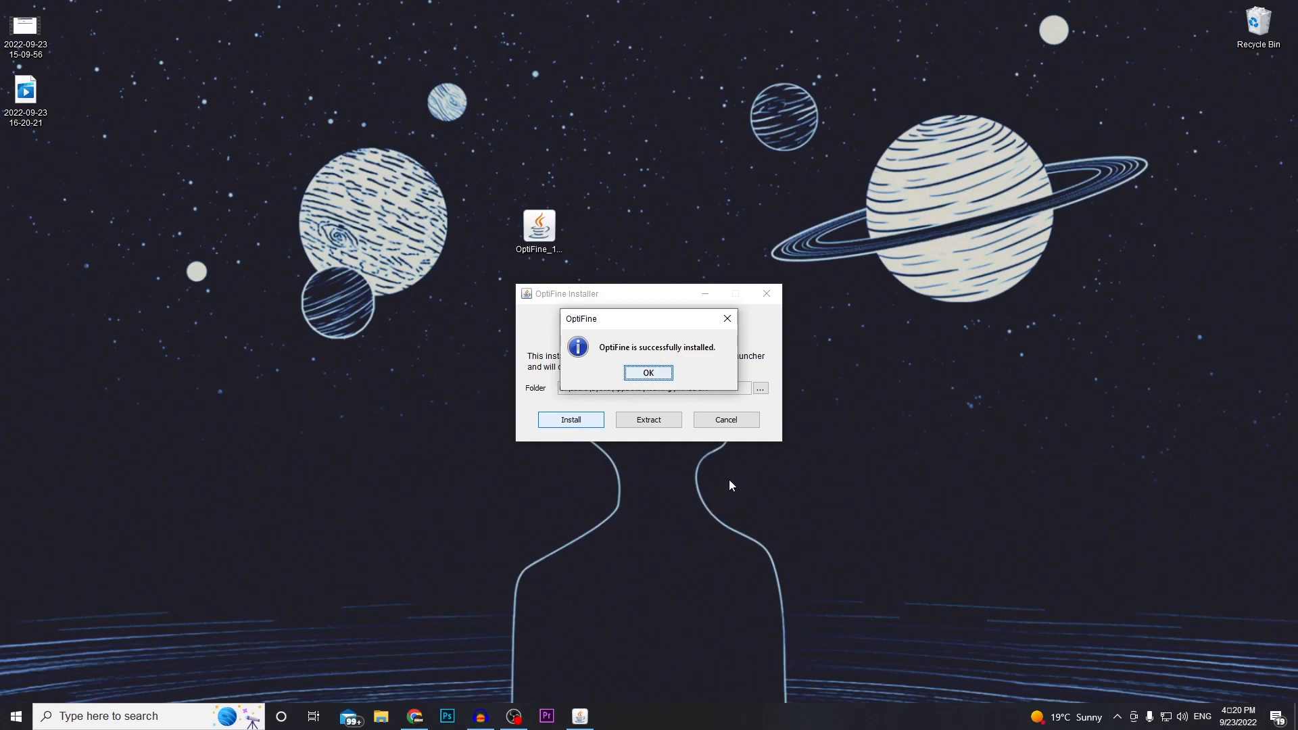
{"action": "left_click", "coordinate": [647, 373]}
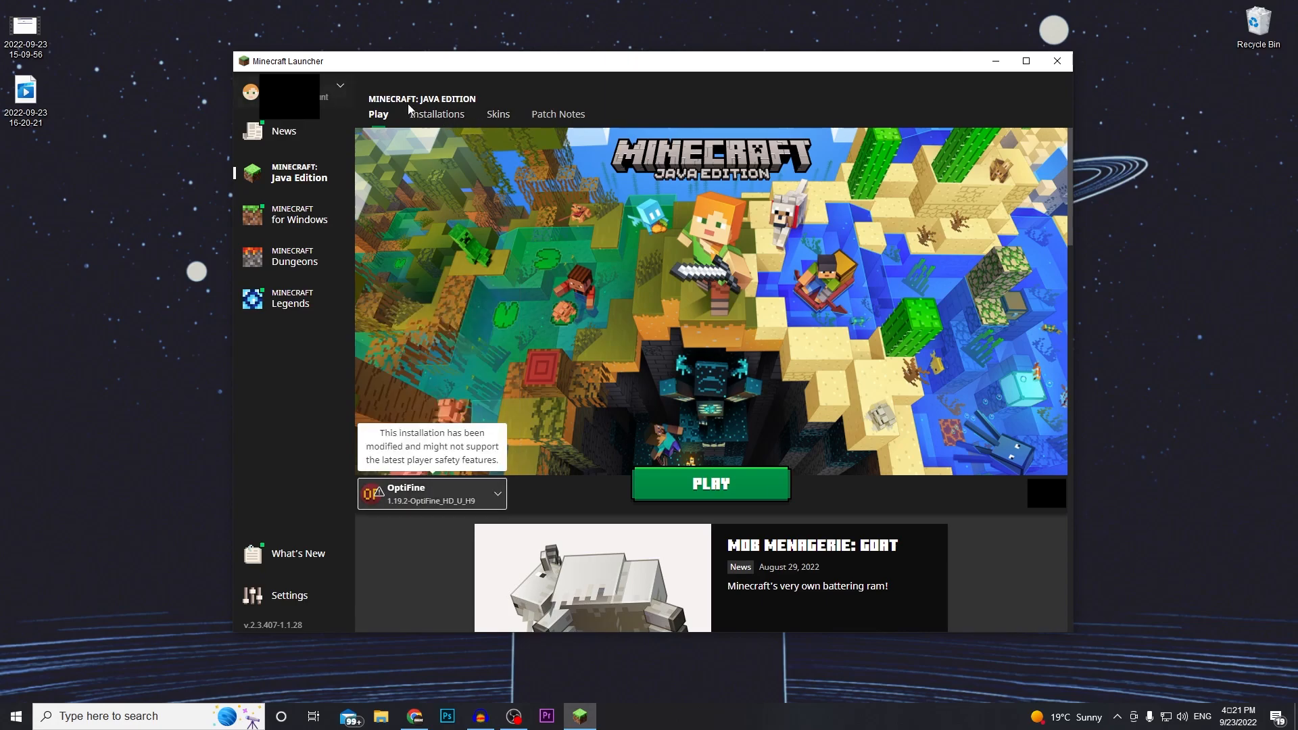
Launch Minecraft with the OptiFine 1.19.2 profile, accepting the modified-installation warning
{"action": "left_click", "coordinate": [437, 114]}
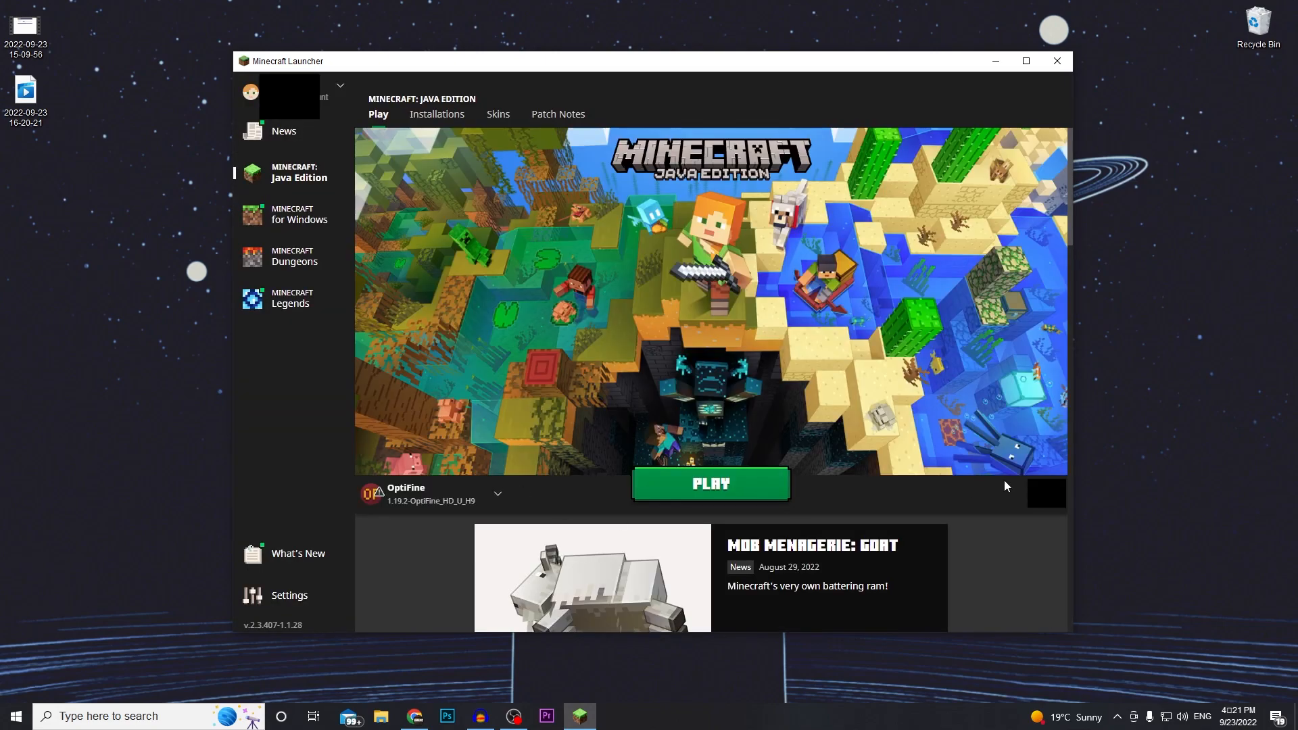
{"action": "left_click", "coordinate": [710, 484]}
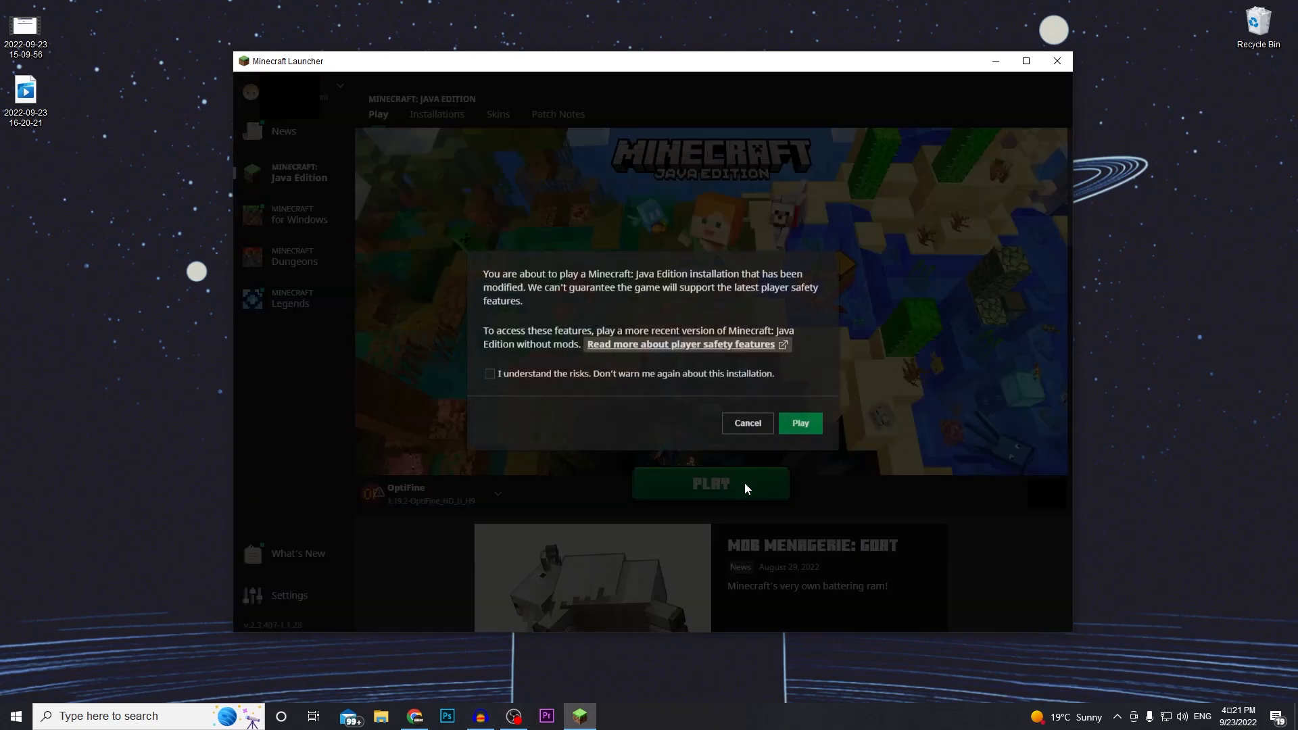
{"action": "left_click", "coordinate": [798, 424]}
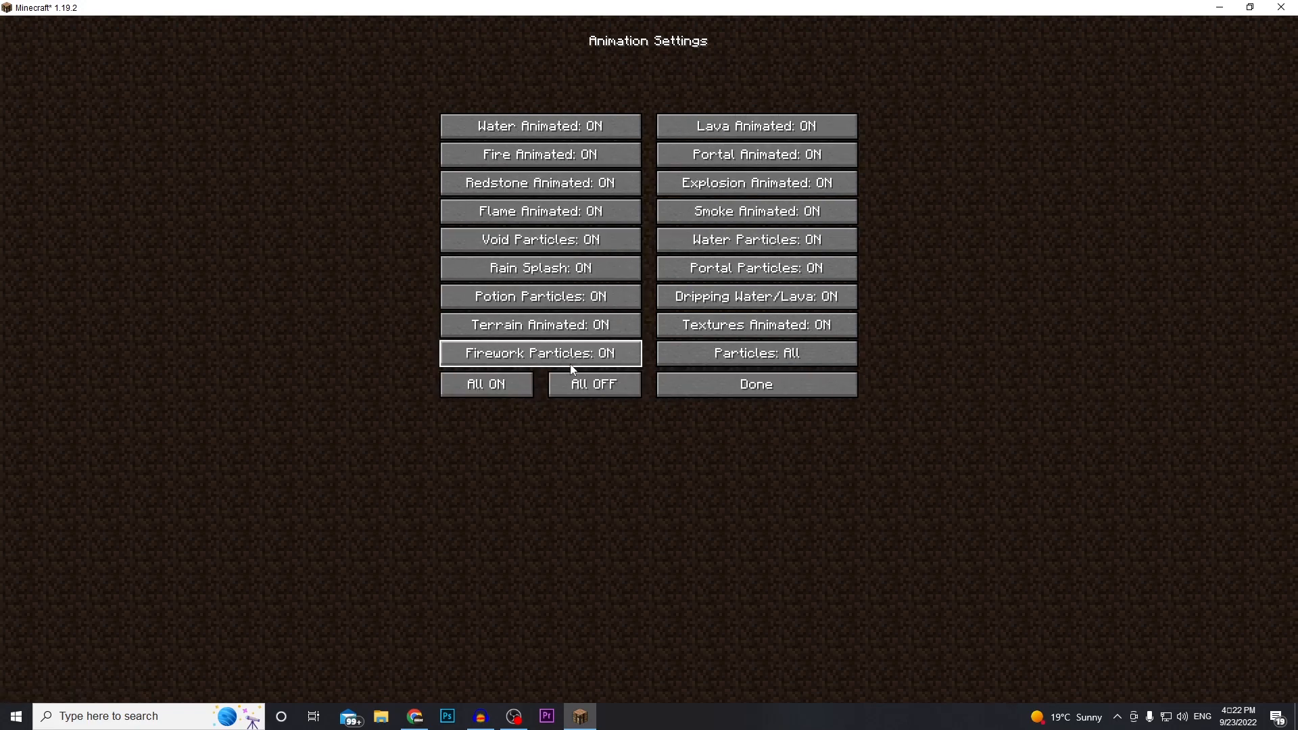
Leave Animation Settings and reach the Shaders list, which offers only OFF and internal
{"action": "left_click", "coordinate": [754, 384]}
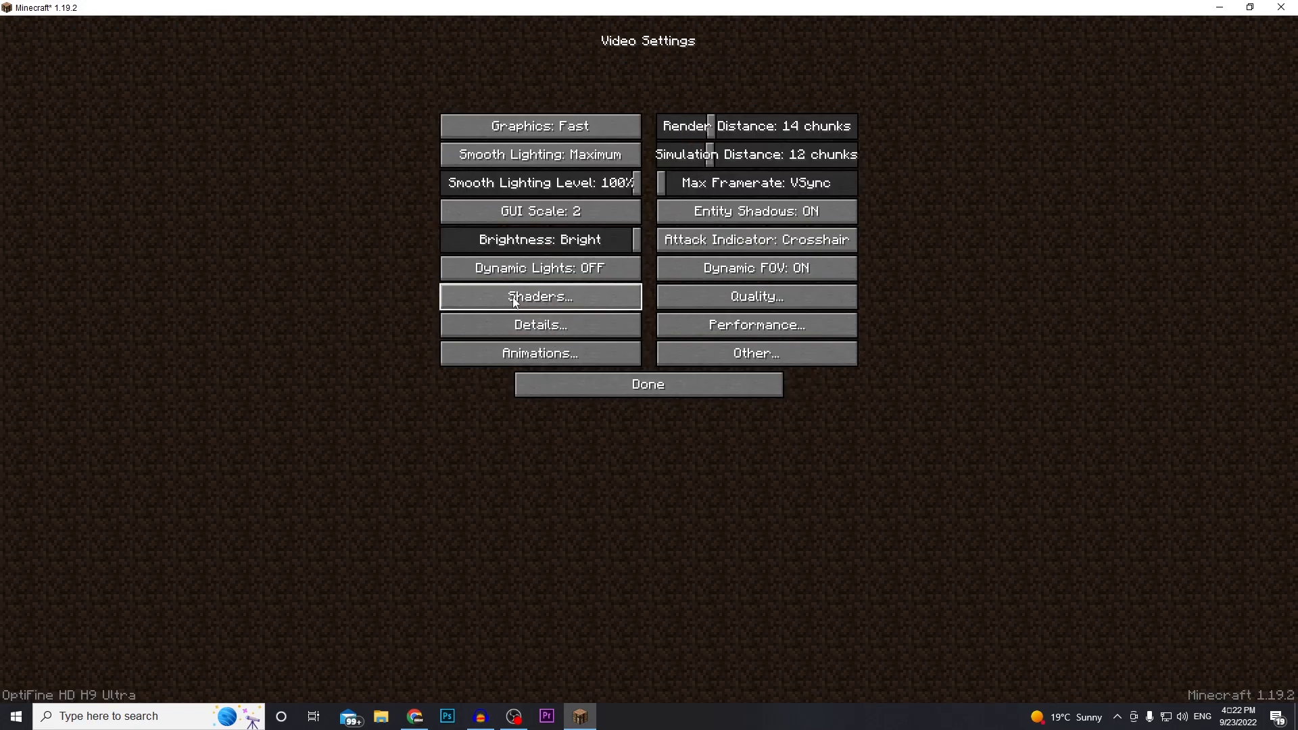
{"action": "left_click", "coordinate": [540, 296]}
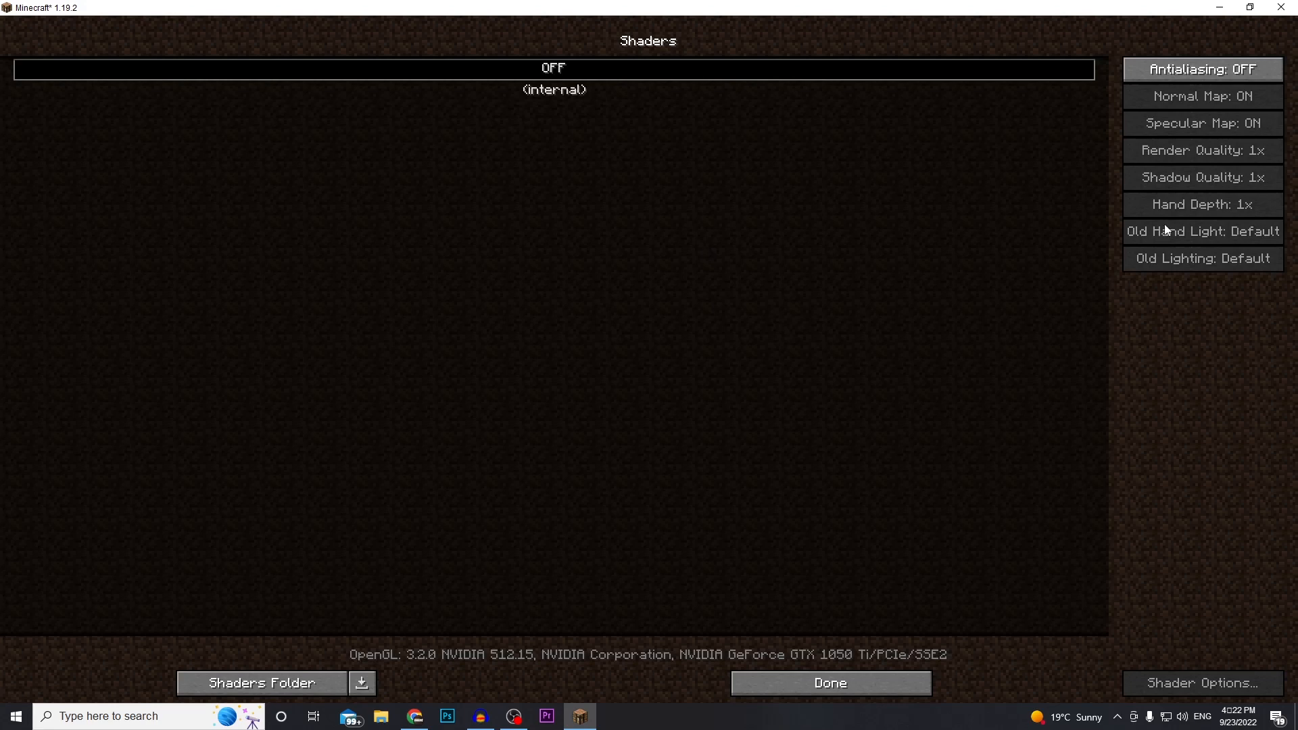
{"action": "mouse_move", "coordinate": [153, 301]}
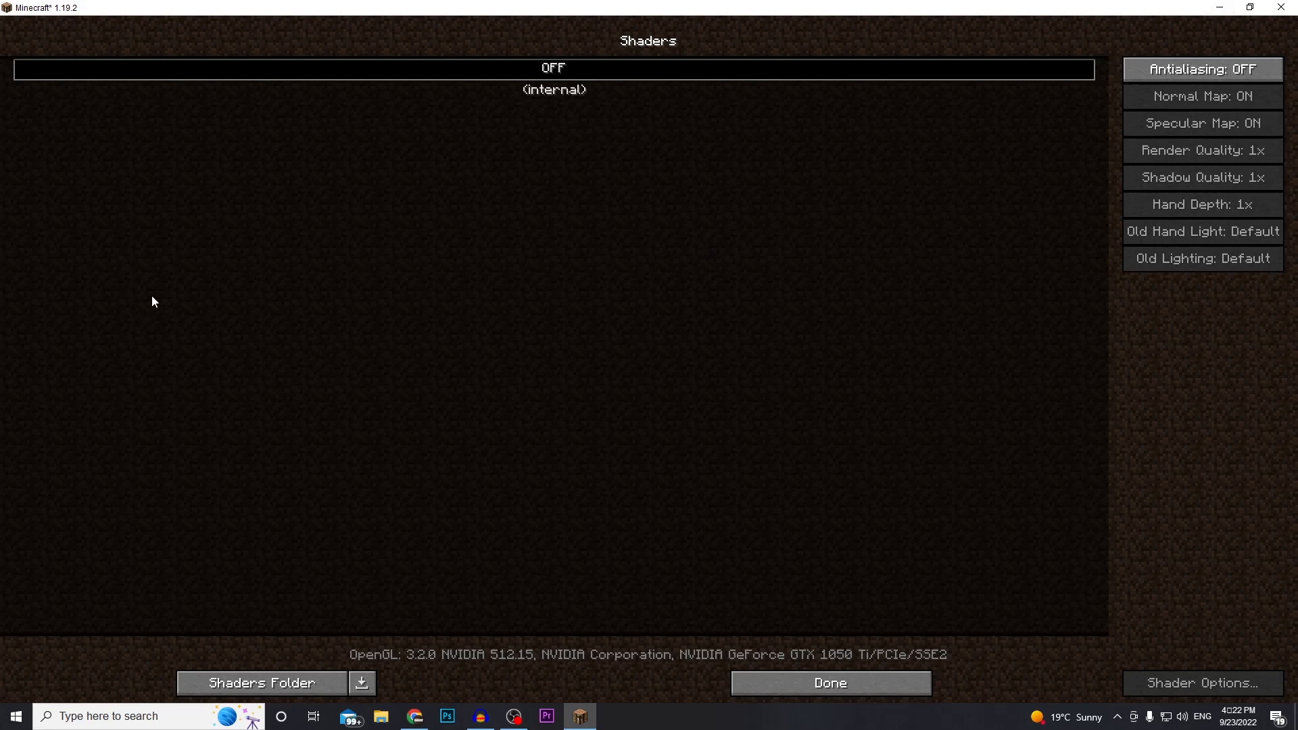
{"action": "mouse_move", "coordinate": [451, 269]}
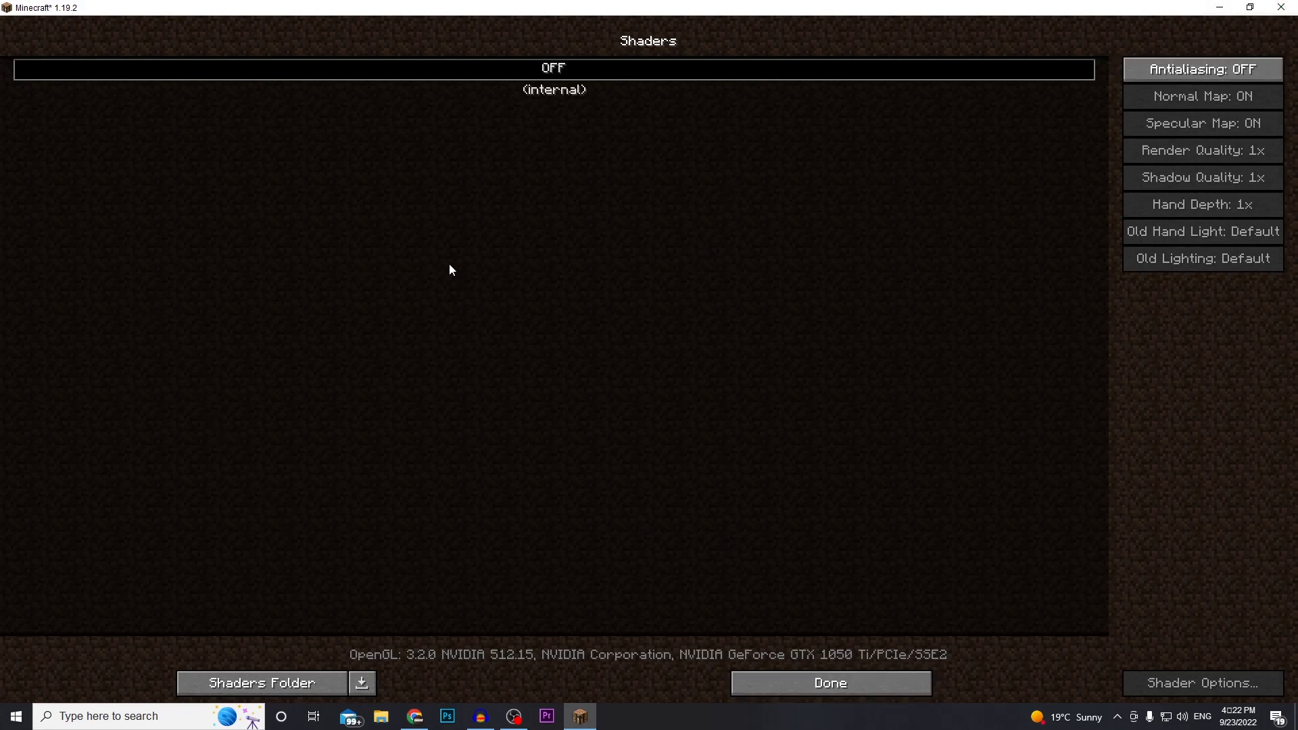
{"action": "mouse_move", "coordinate": [693, 108]}
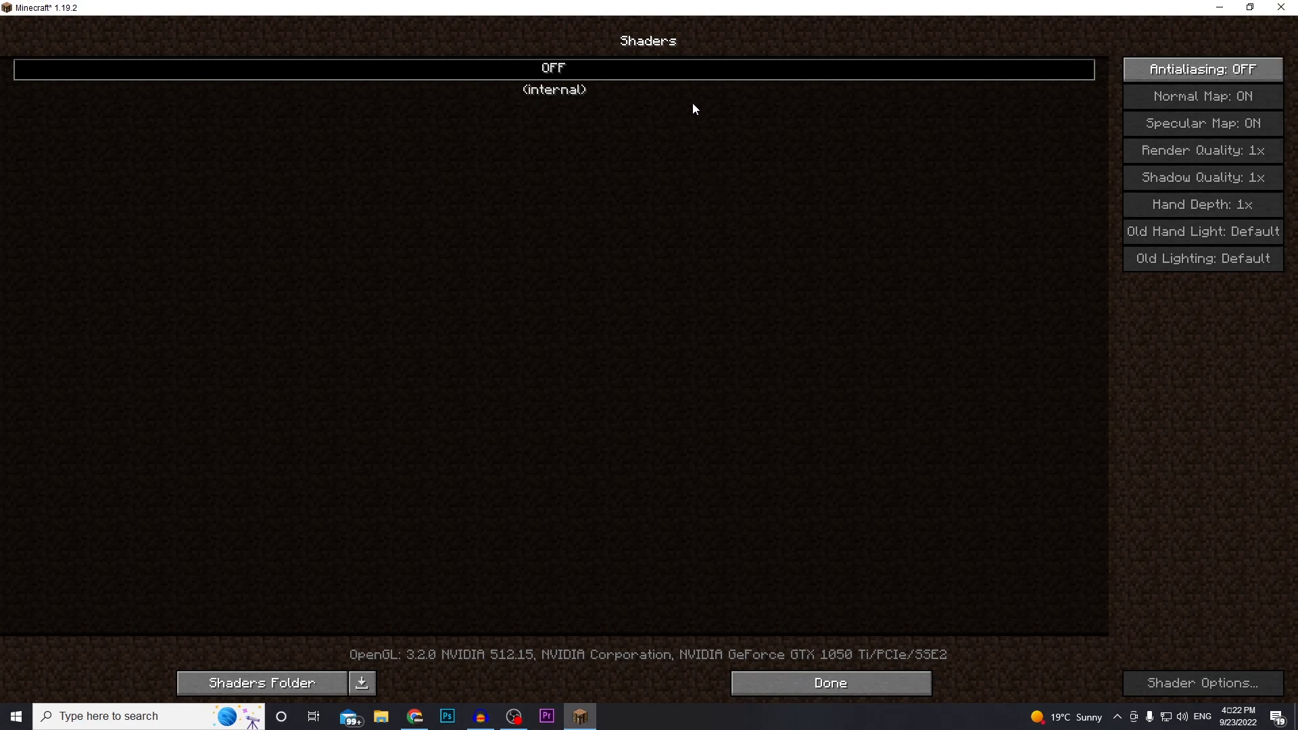
Find Complementary Shaders on shadersmods.com and reach its download page
{"action": "left_click", "coordinate": [413, 716]}
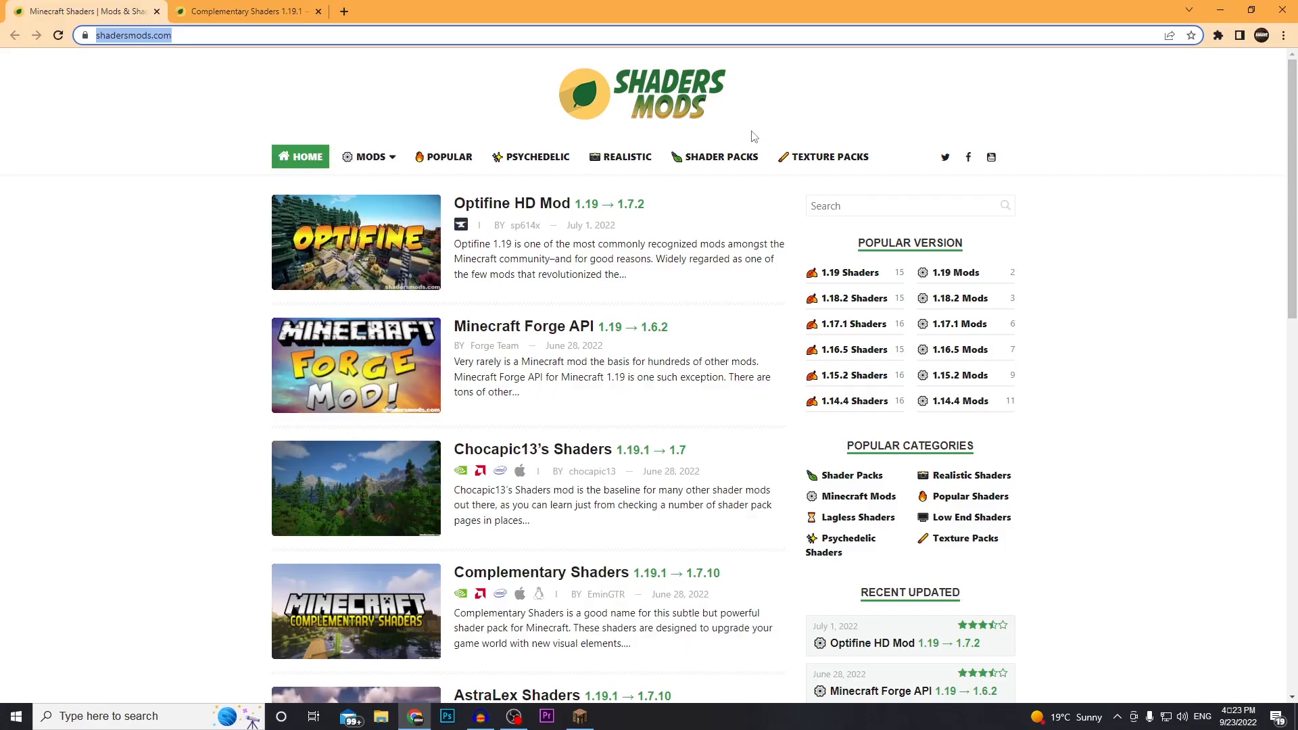
{"action": "scroll", "scroll_direction": "down", "scroll_amount": 3}
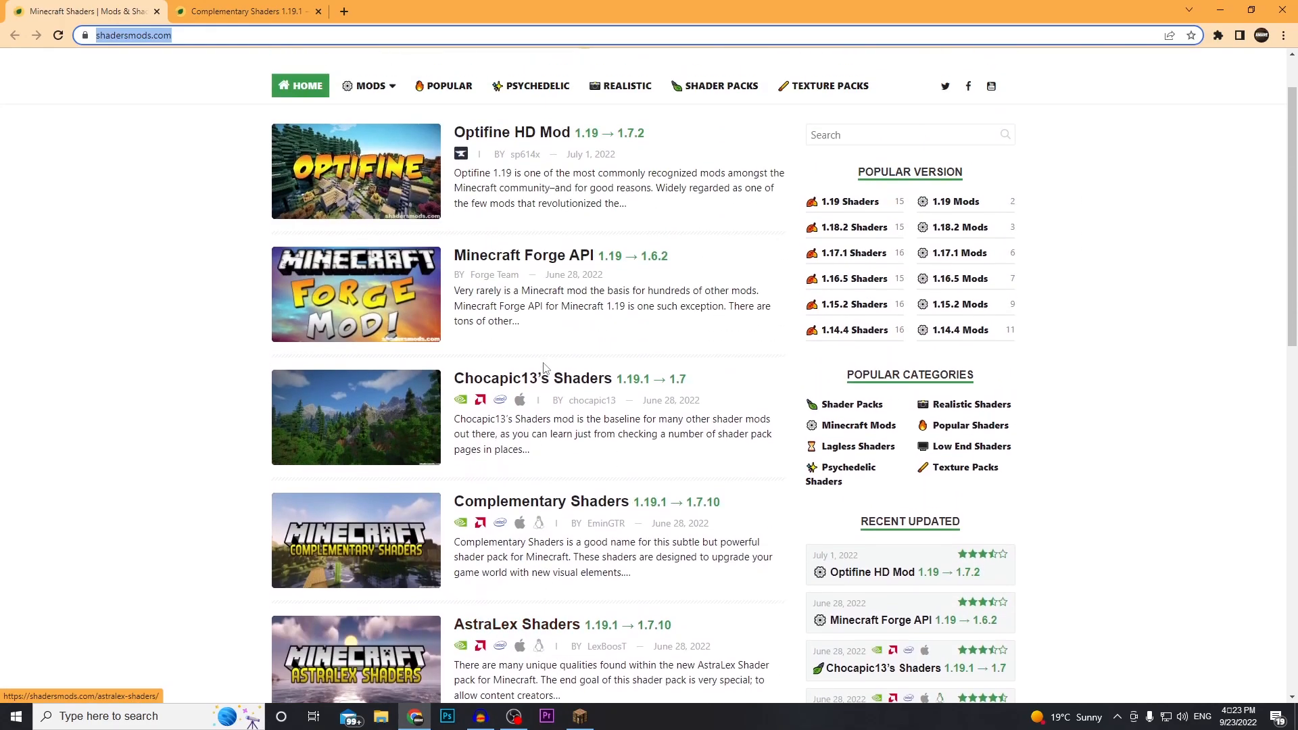
{"action": "left_click", "coordinate": [849, 202]}
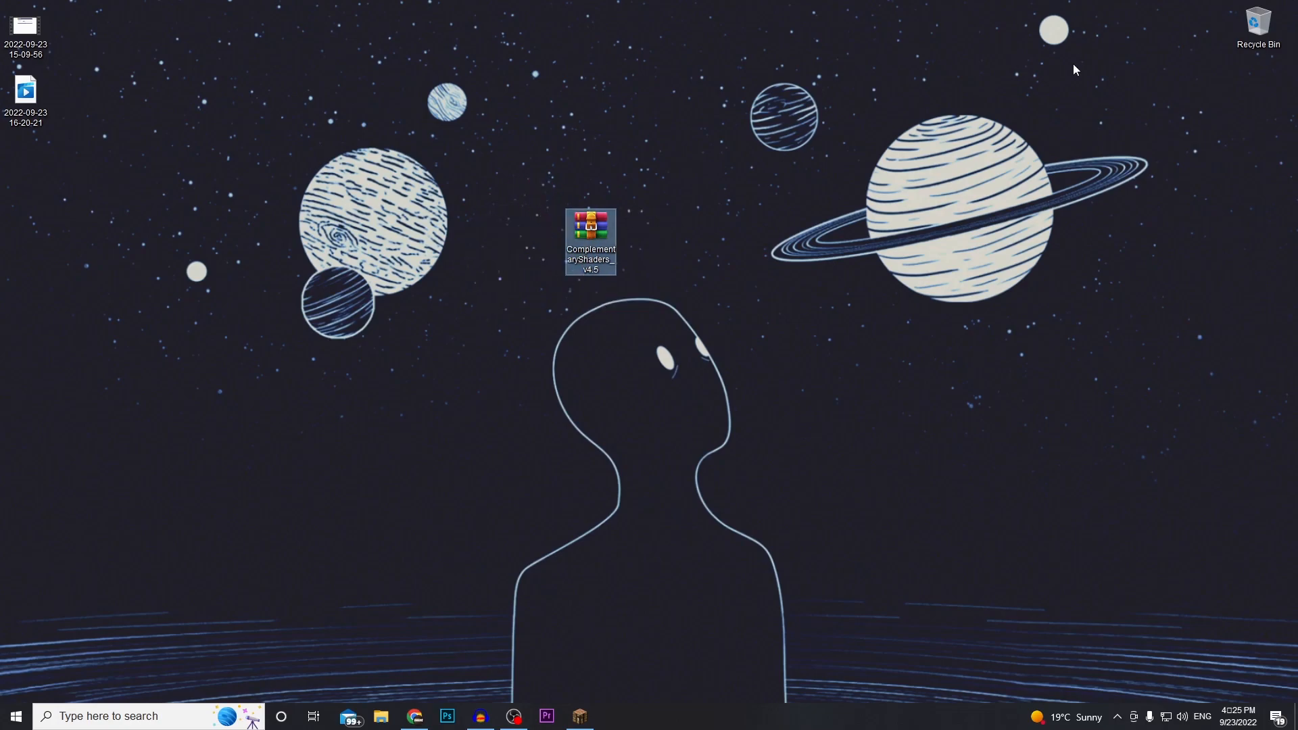
{"action": "mouse_move", "coordinate": [729, 256]}
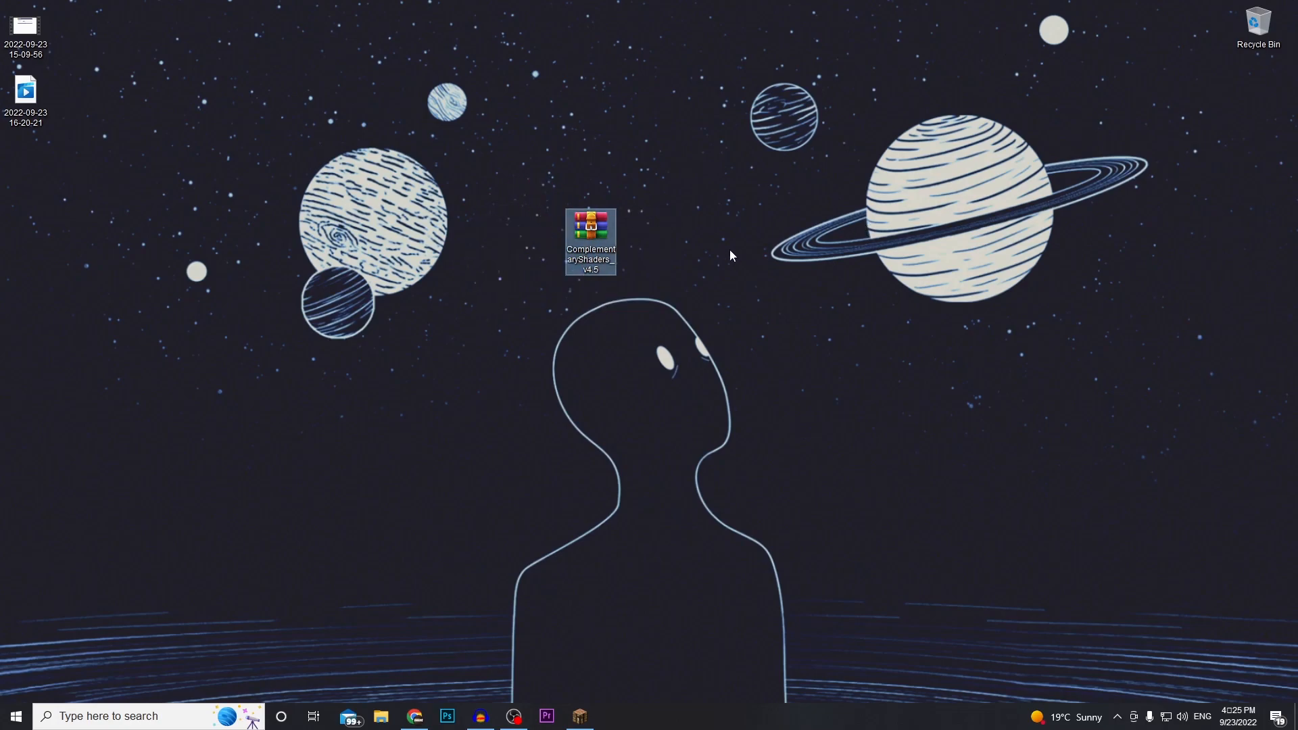
{"action": "mouse_move", "coordinate": [650, 191]}
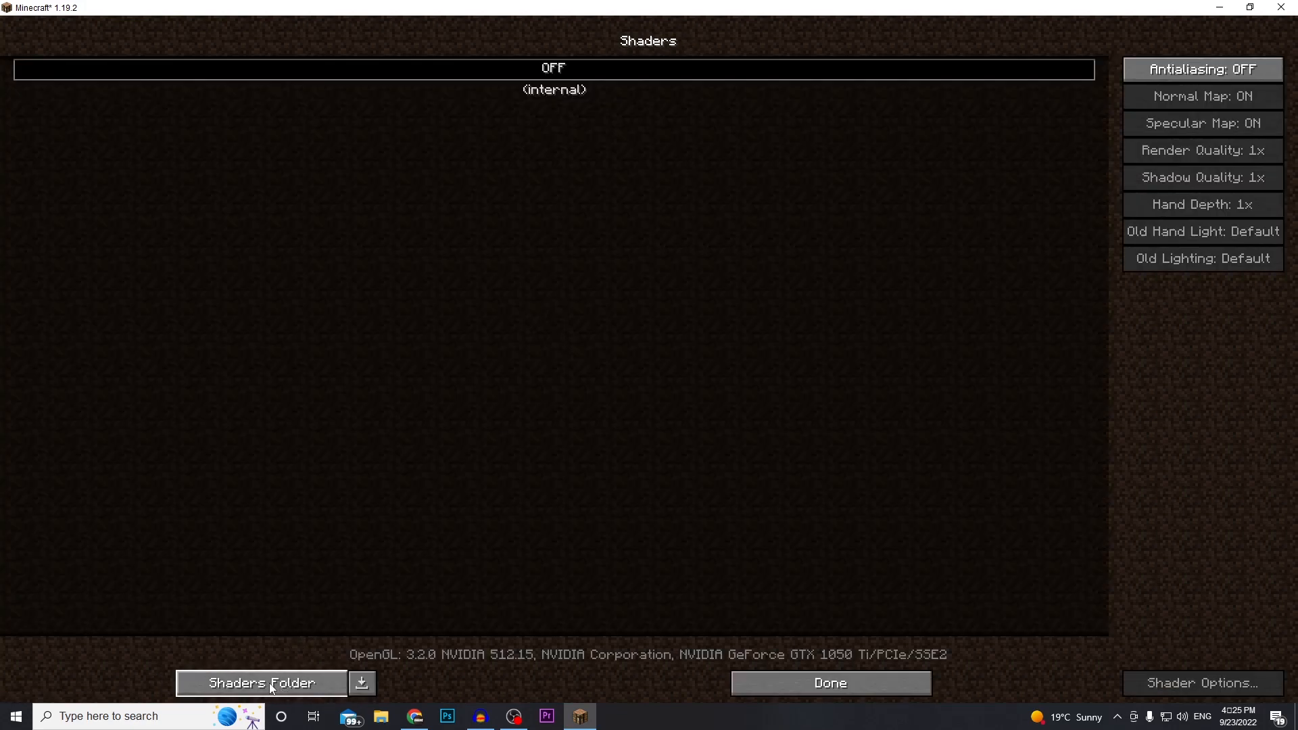
Request the shader packs folder from the Shaders screen
{"action": "left_click", "coordinate": [260, 683]}
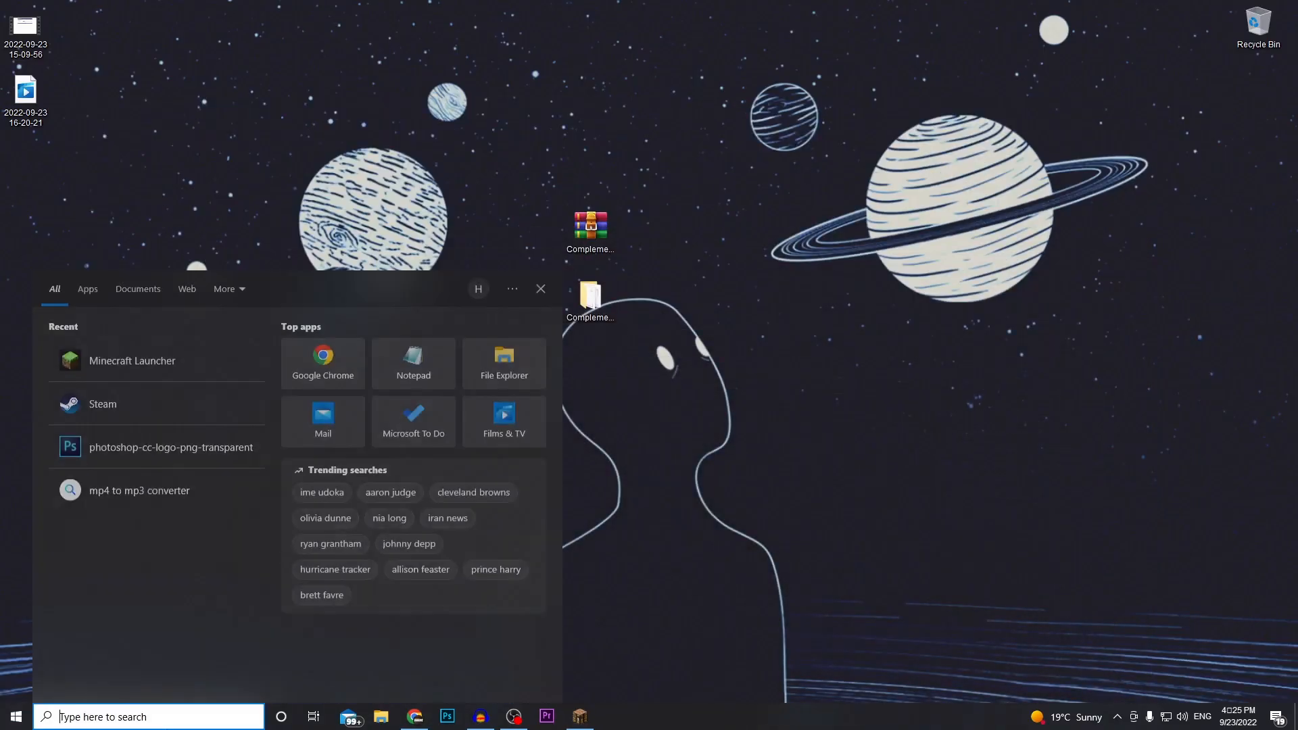
Reach %AppData%\.minecraft\shaderpacks via Run and drop the Complementary Shaders zip into it
{"action": "type", "text": "run"}
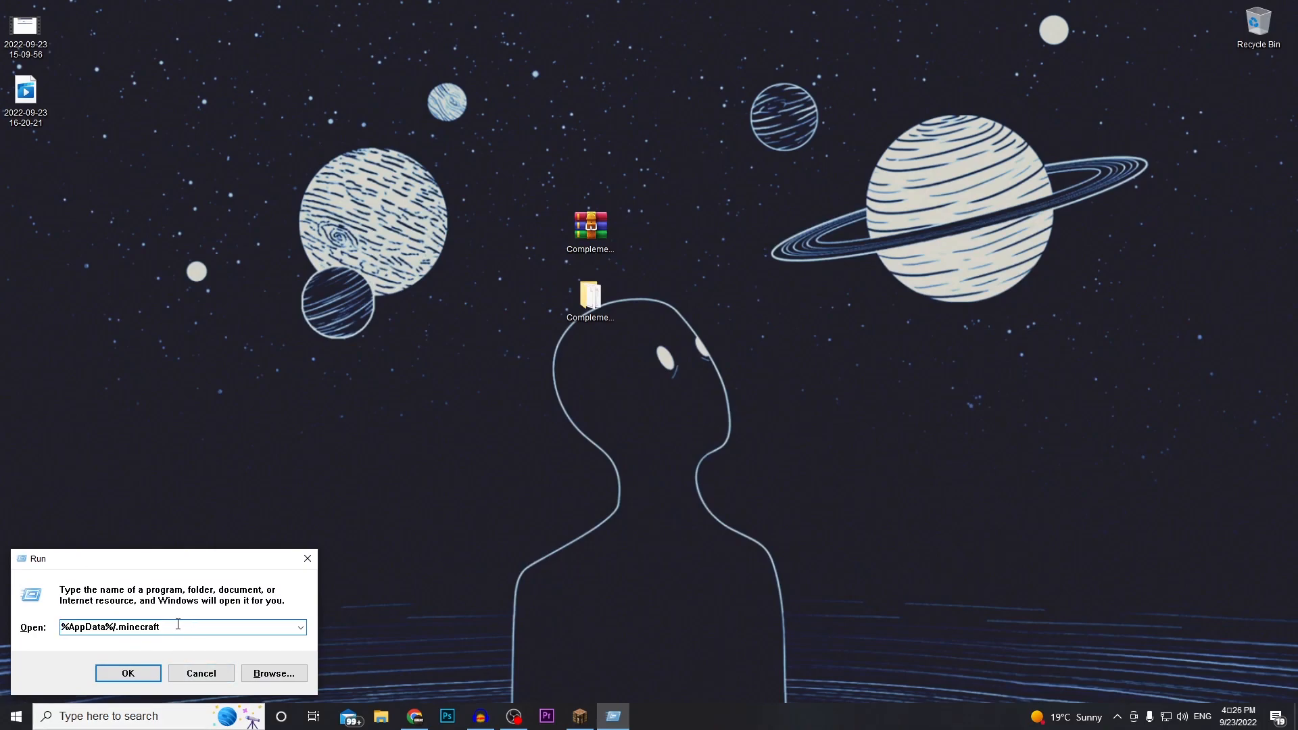
{"action": "left_click", "coordinate": [127, 673]}
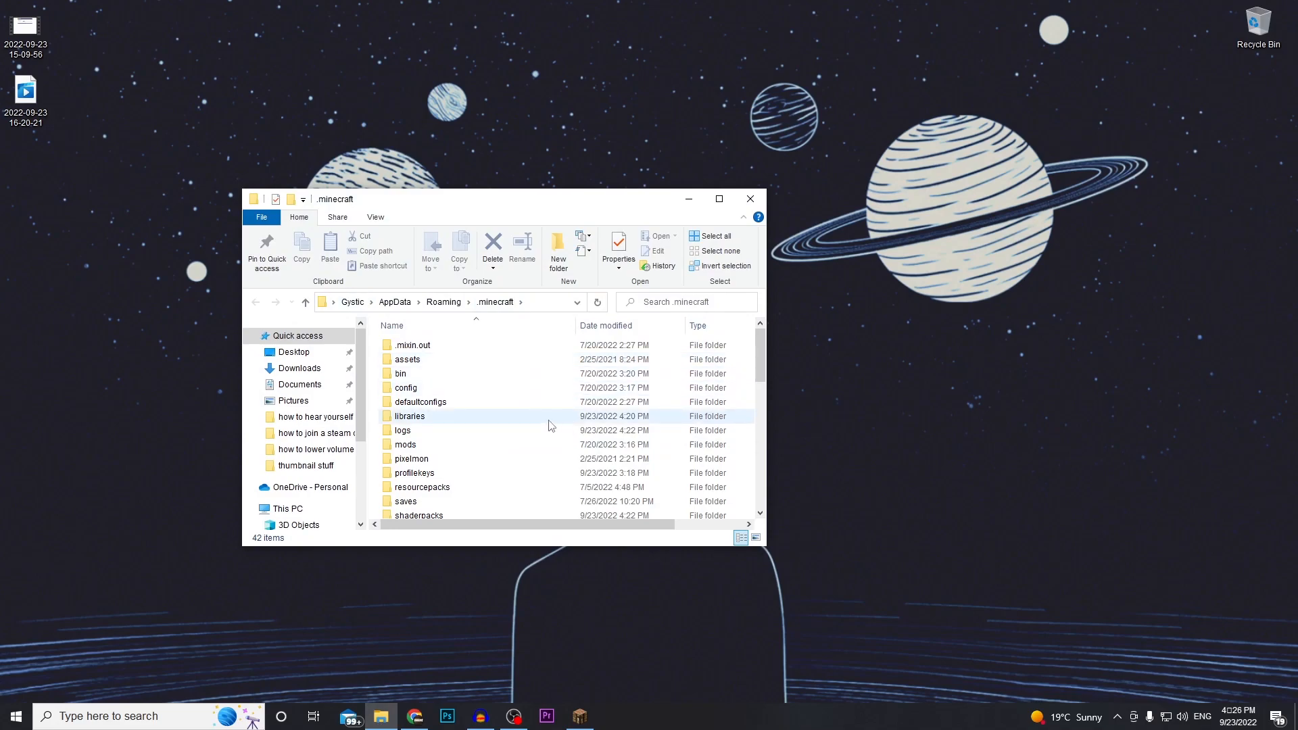
{"action": "scroll", "scroll_direction": "down", "scroll_amount": 3}
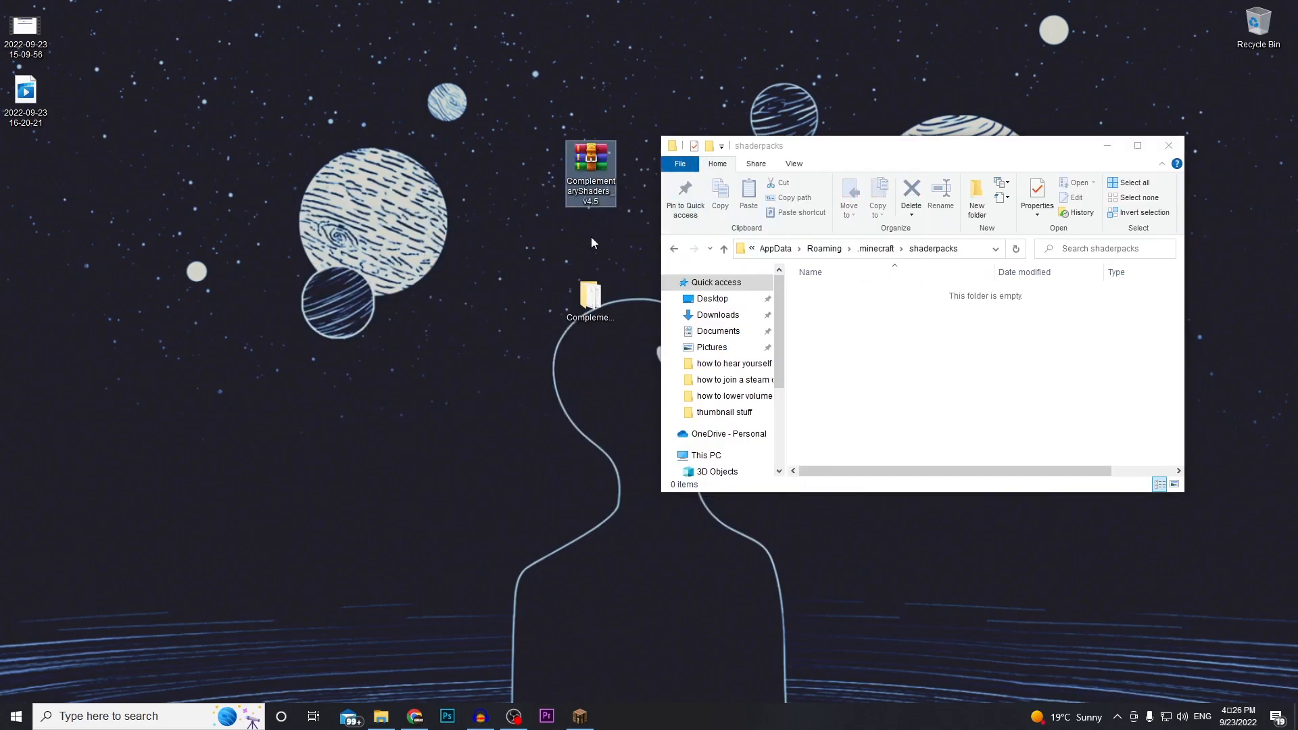
{"action": "left_click_drag", "start_coordinate": [591, 174], "coordinate": [902, 343]}
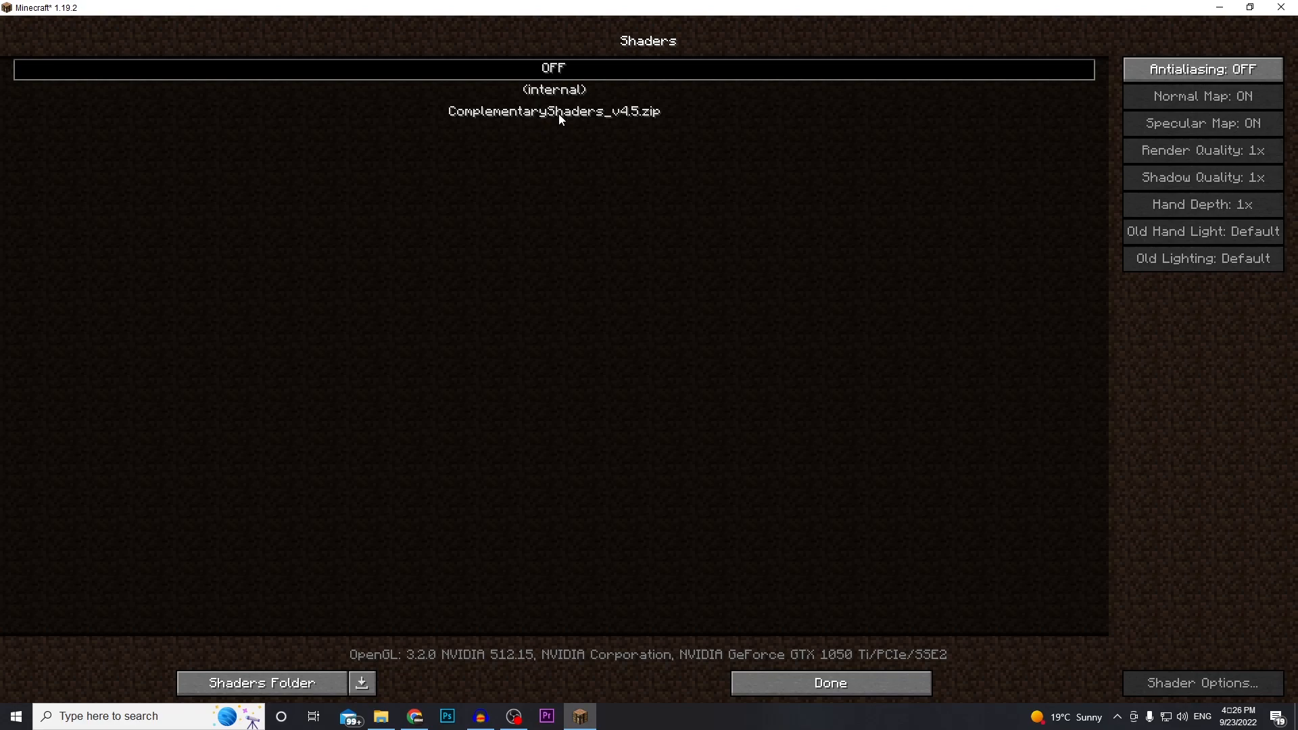
Activate ComplementaryShaders_v4.5.zip and load a singleplayer world rendered with the shaders
{"action": "left_click", "coordinate": [829, 682]}
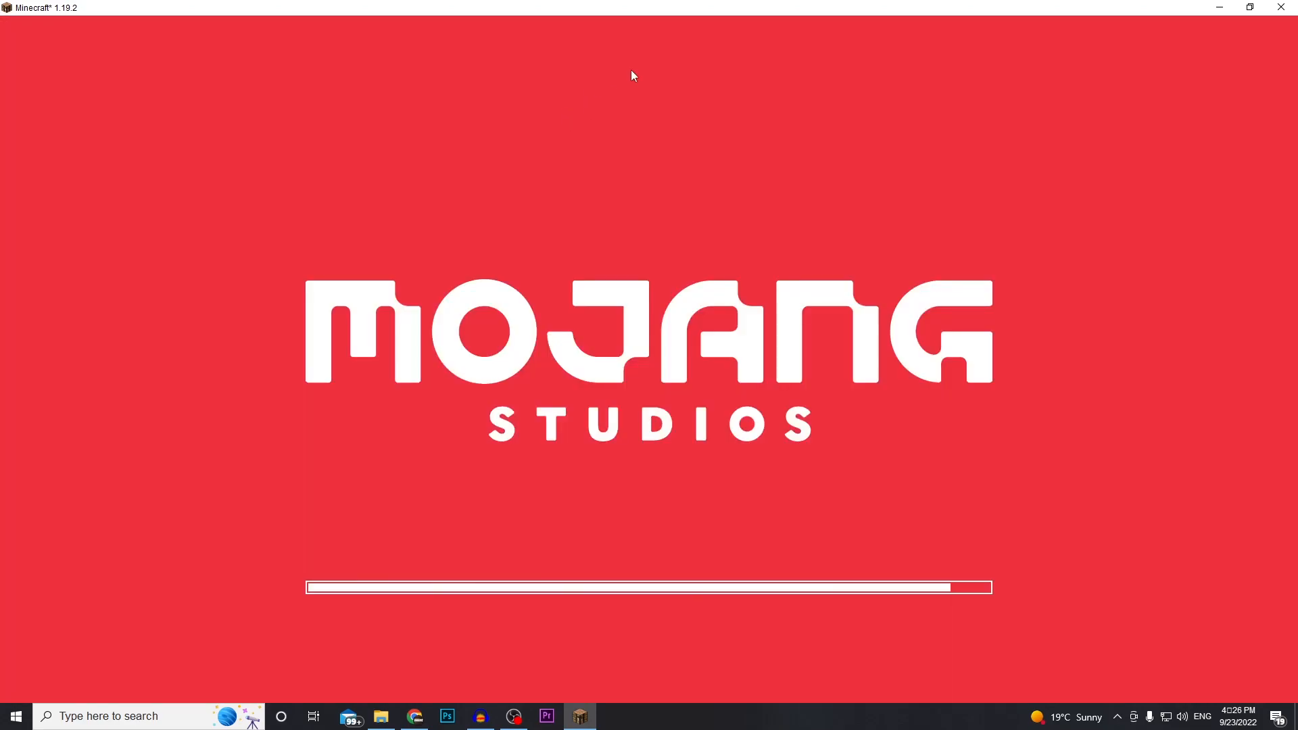
{"action": "mouse_move", "coordinate": [82, 265]}
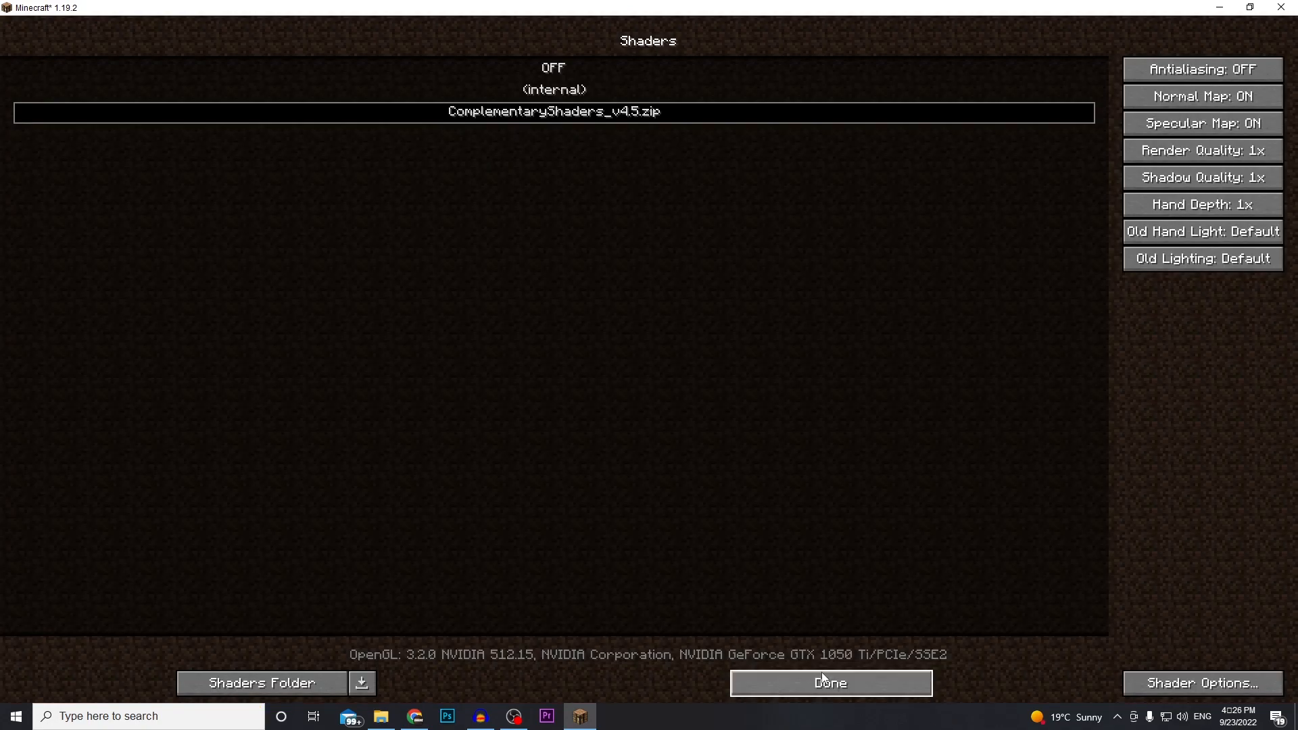
{"action": "left_click", "coordinate": [829, 681]}
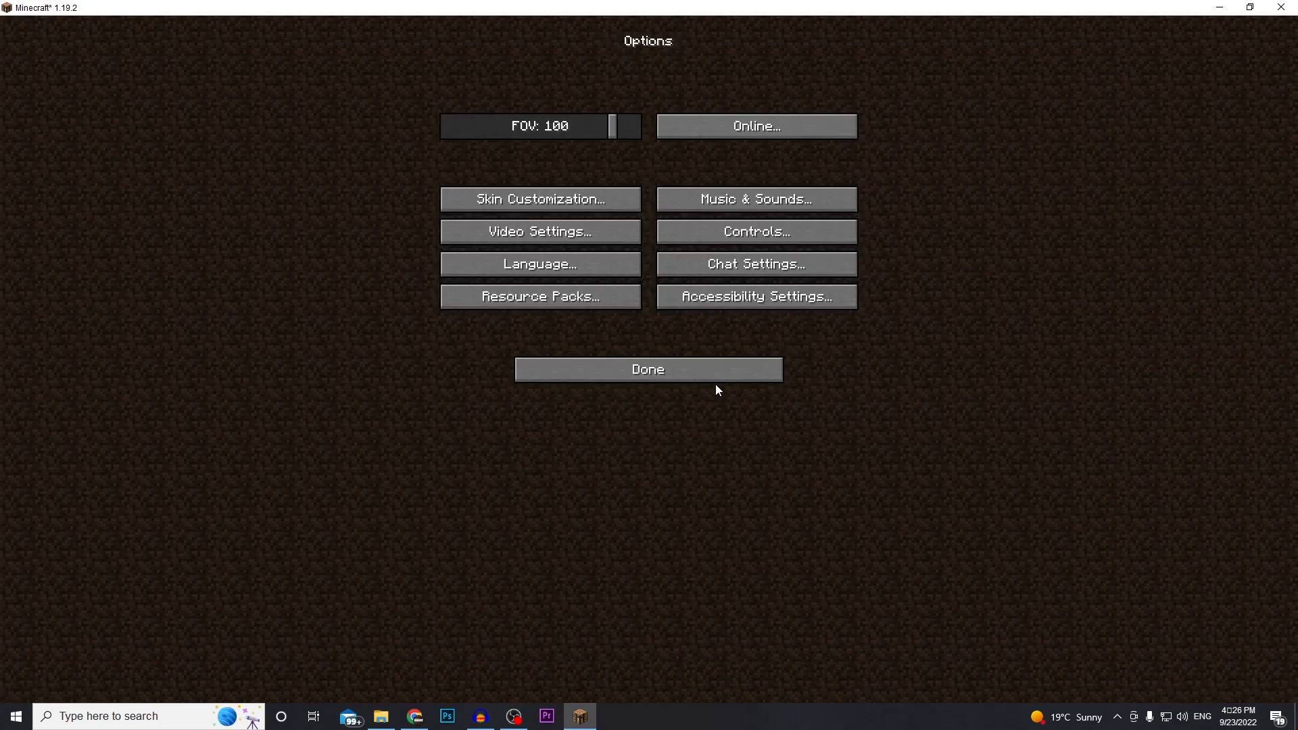
{"action": "left_click", "coordinate": [647, 369]}
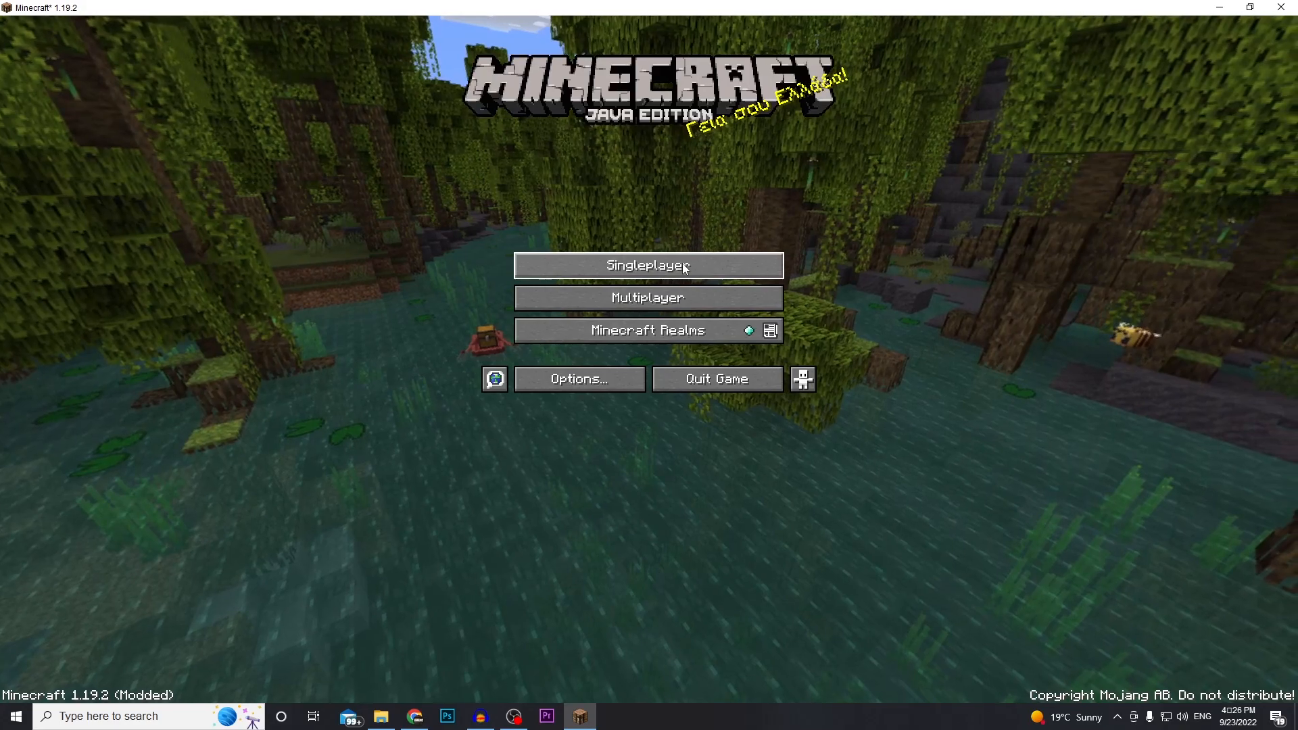
{"action": "left_click", "coordinate": [647, 265]}
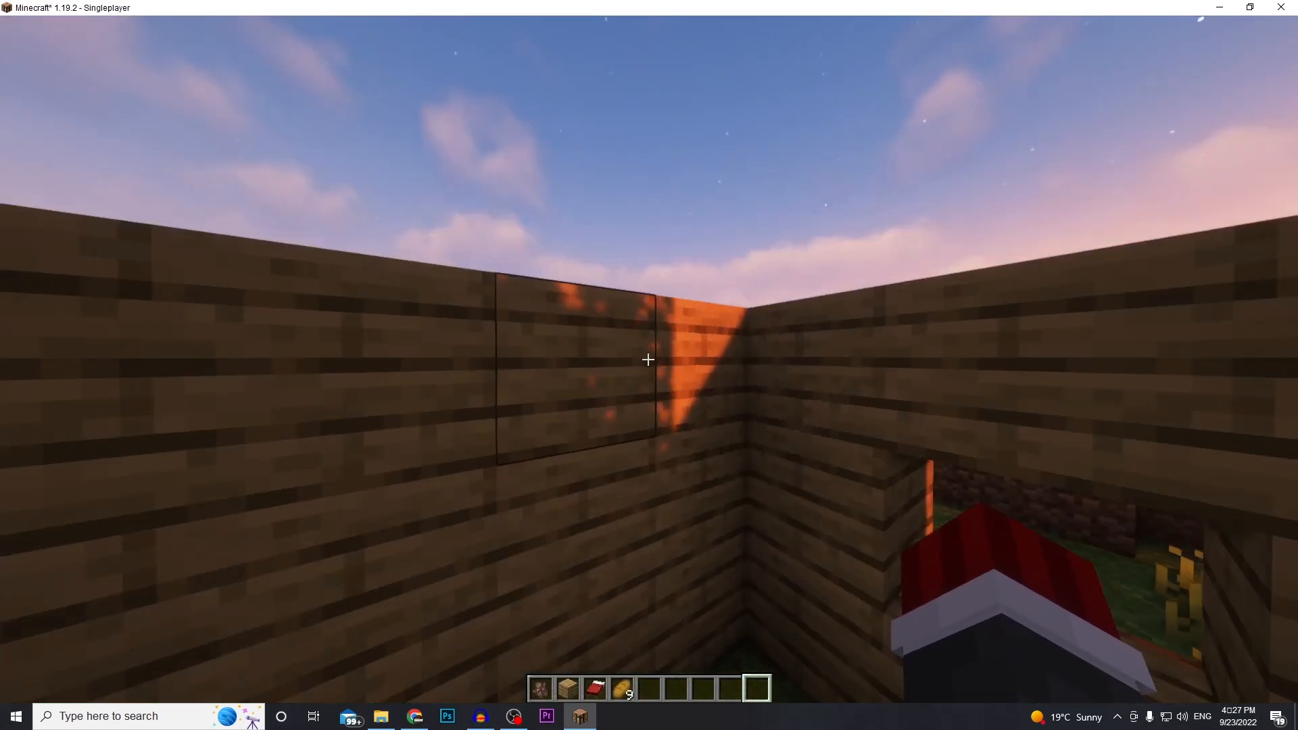